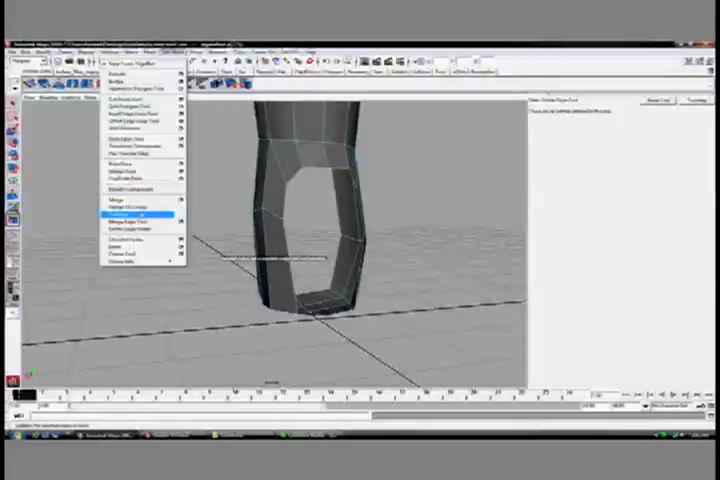
Activate the Split Polygon Tool from Edit Mesh to start reshaping the heel.
{"action": "left_click", "coordinate": [140, 216]}
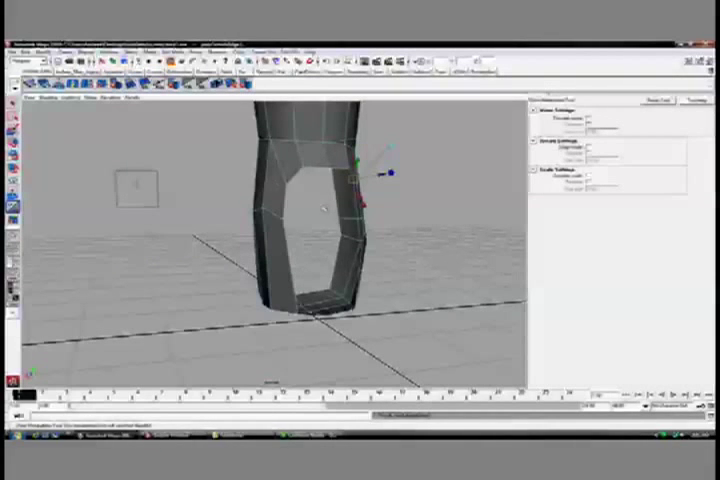